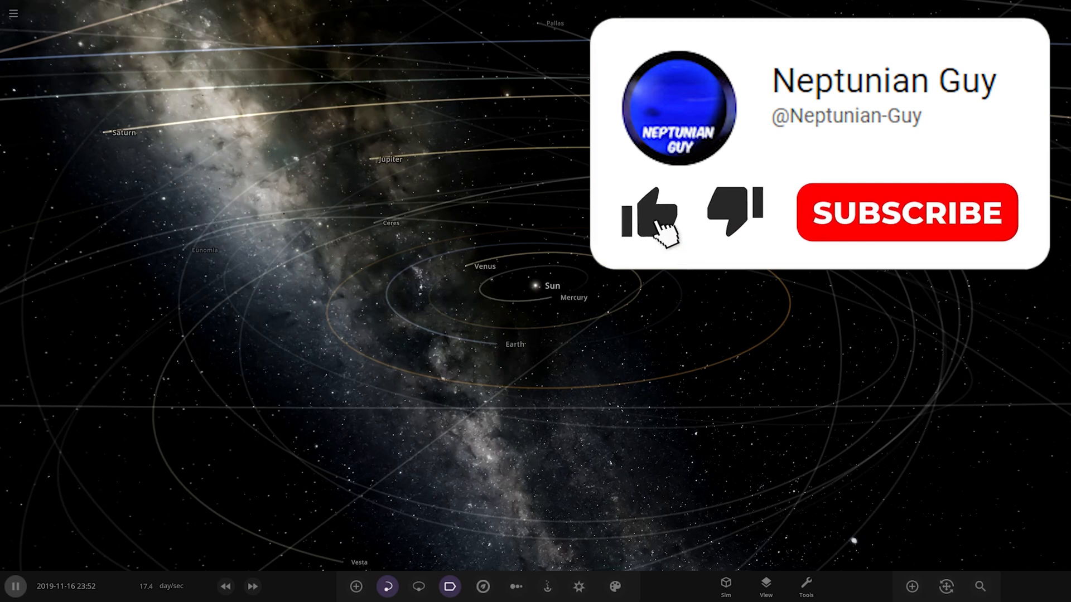
# Load the Neesi-Alyth simulation from the Subscribed Workshop list.
pyautogui.click(648, 217)
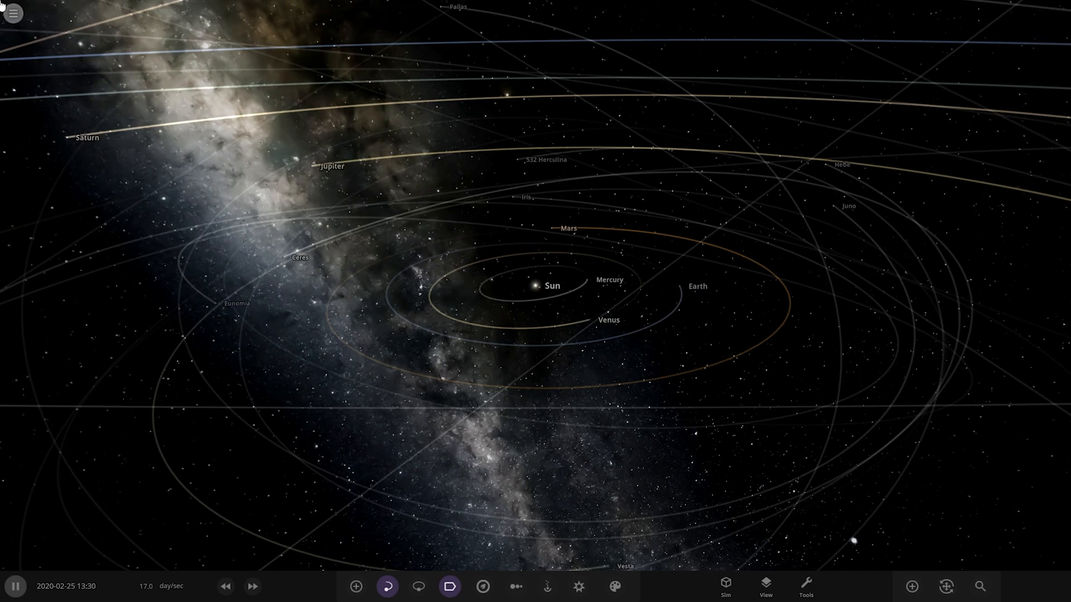
pyautogui.click(13, 12)
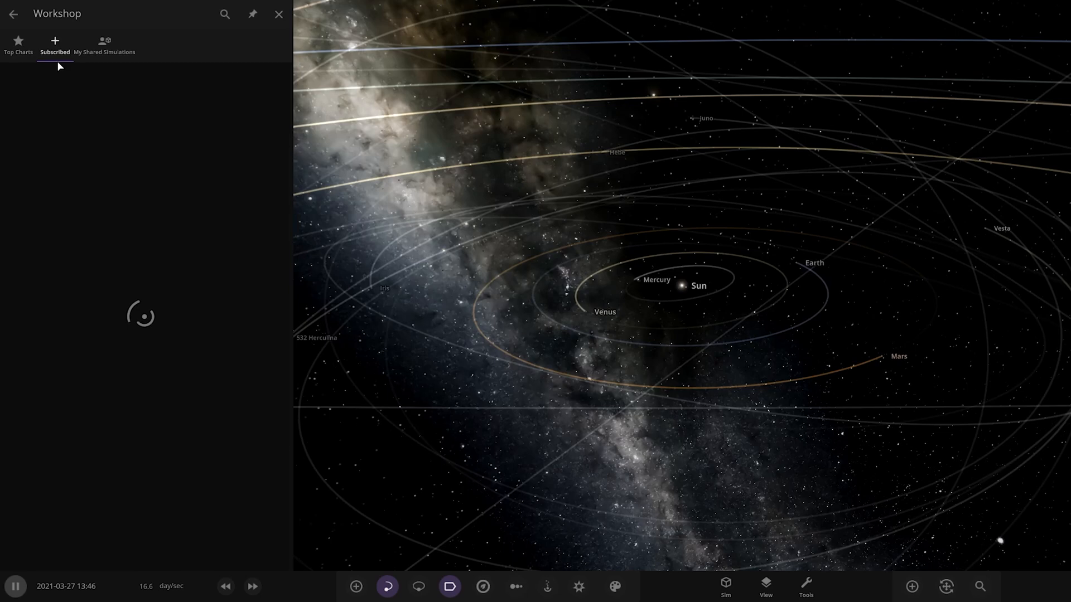
pyautogui.click(54, 46)
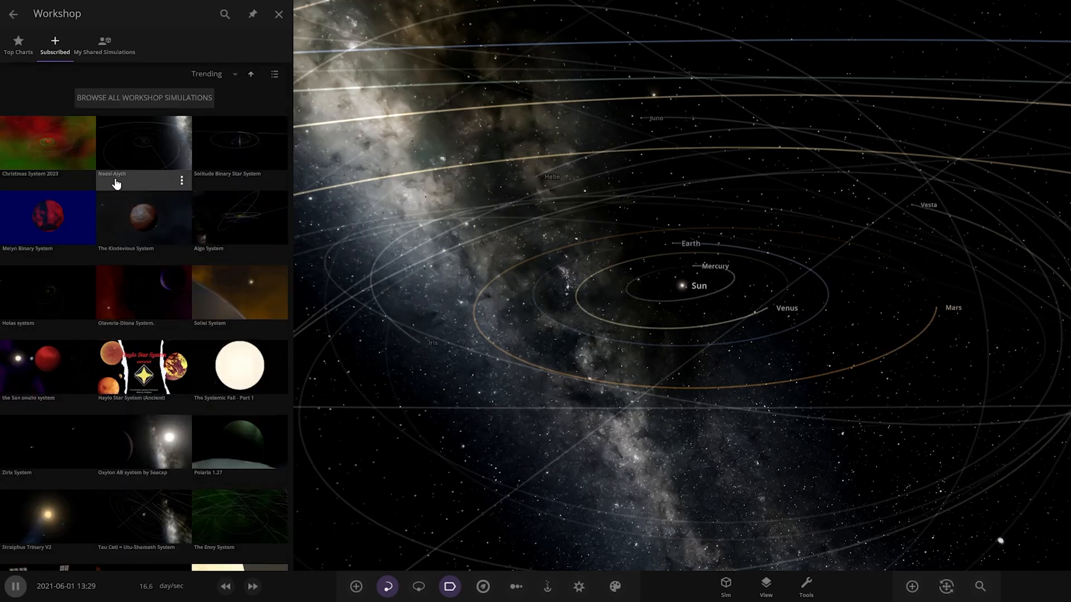
pyautogui.click(278, 14)
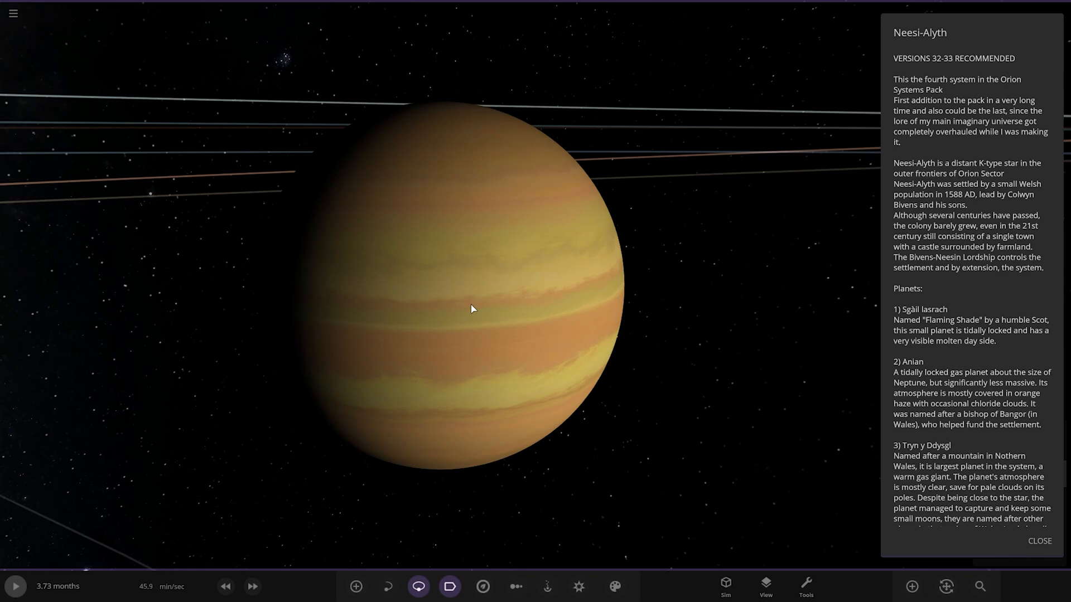
# Scroll the description to the gas giant entries and focus Ynys Môn with its moon Evrawg Enoch.
pyautogui.scroll(-3)
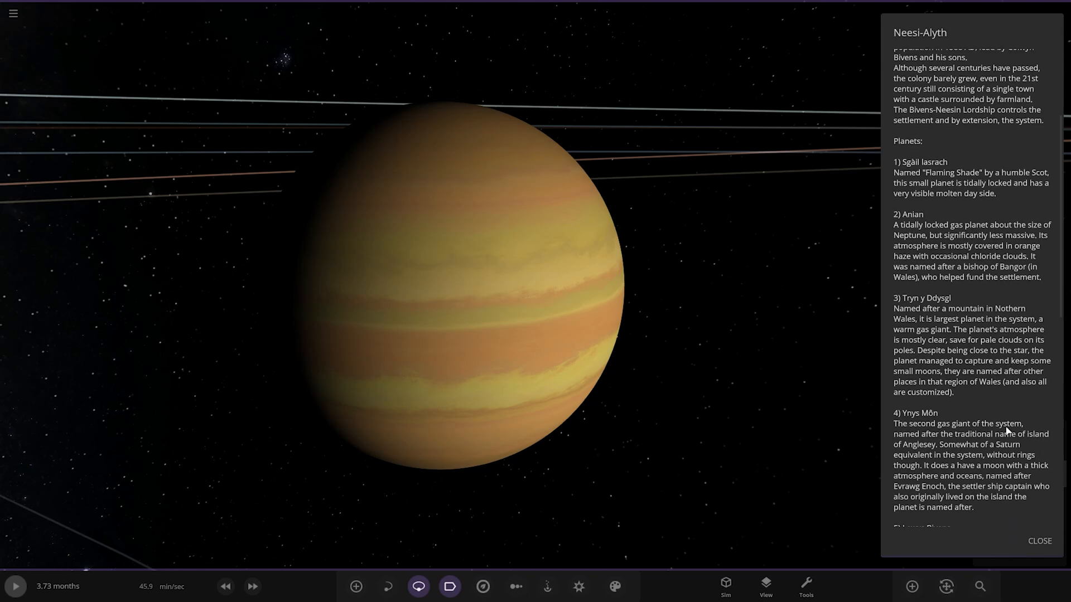
pyautogui.scroll(-3)
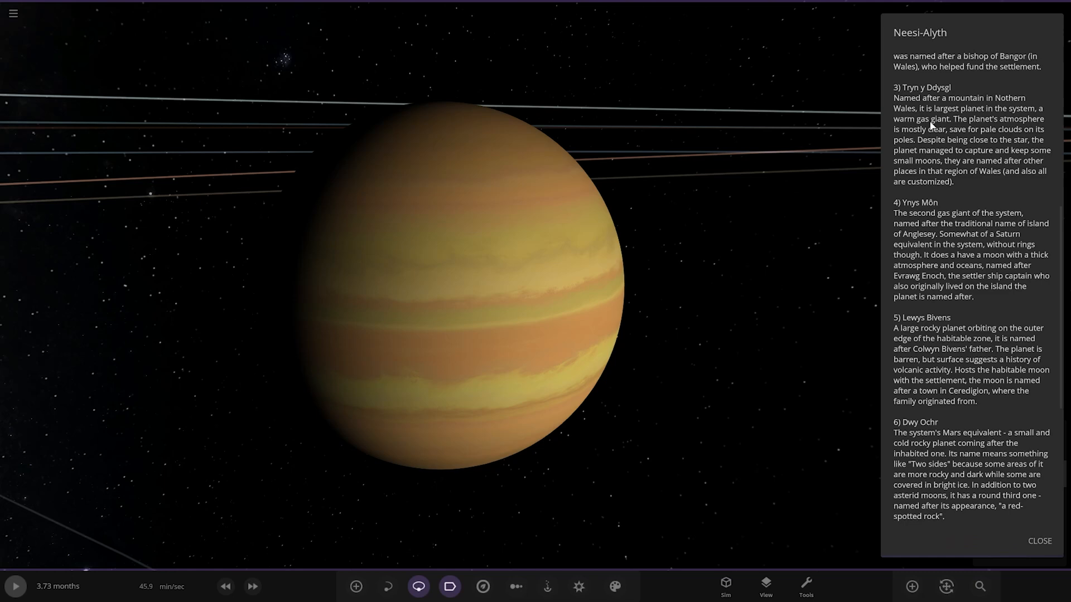
pyautogui.moveTo(935, 91)
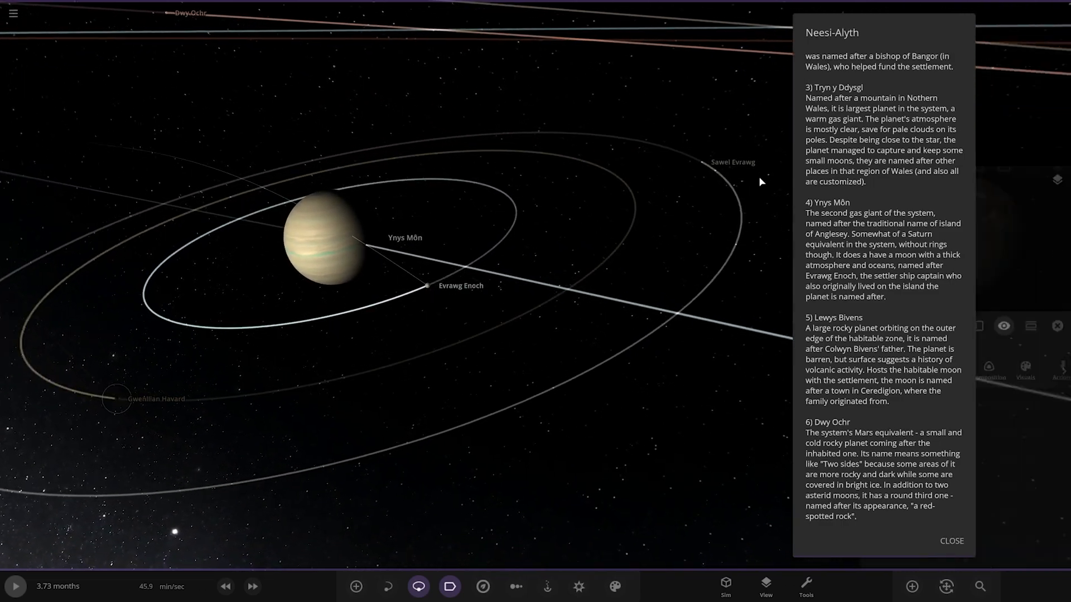
pyautogui.click(732, 163)
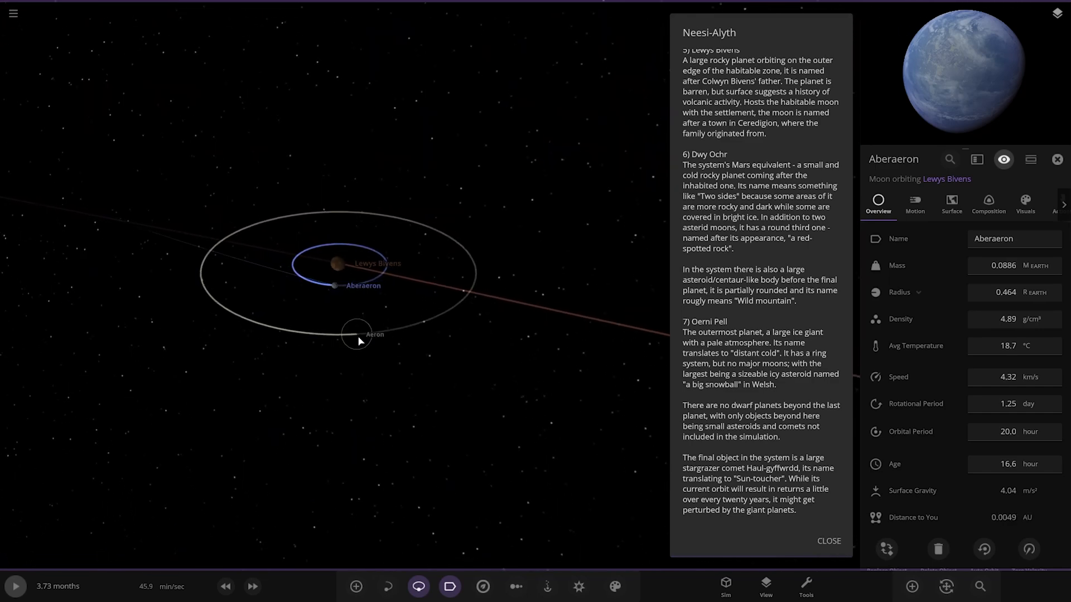
# Select the moon Aberaeron to show its Overview properties beside the Lewys Bivens description.
pyautogui.click(350, 335)
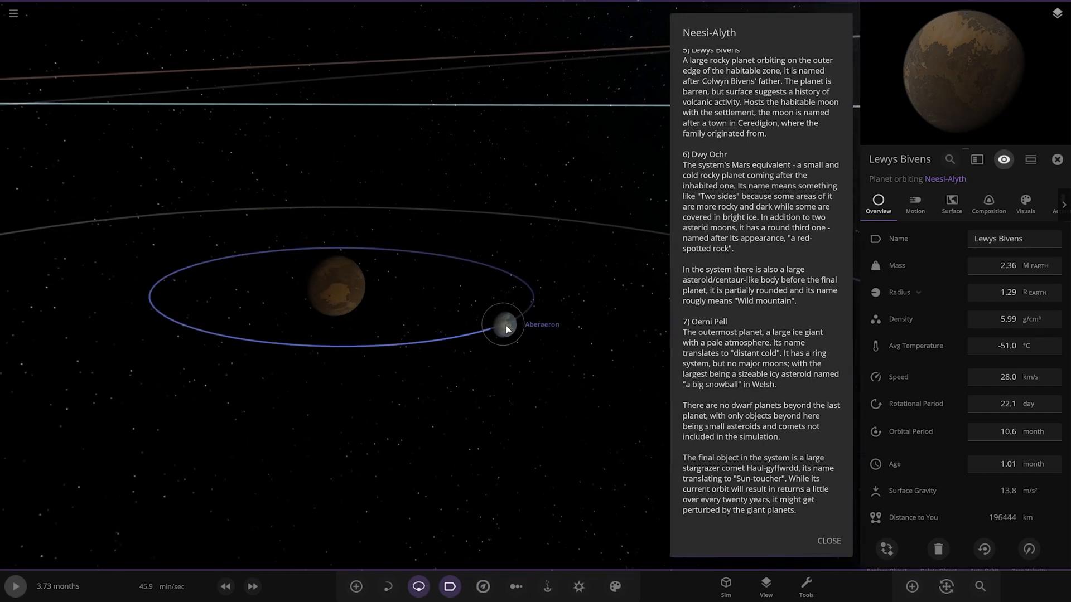
# Select the rocky planet Lewys Bivens to show its Overview panel up close.
pyautogui.click(506, 329)
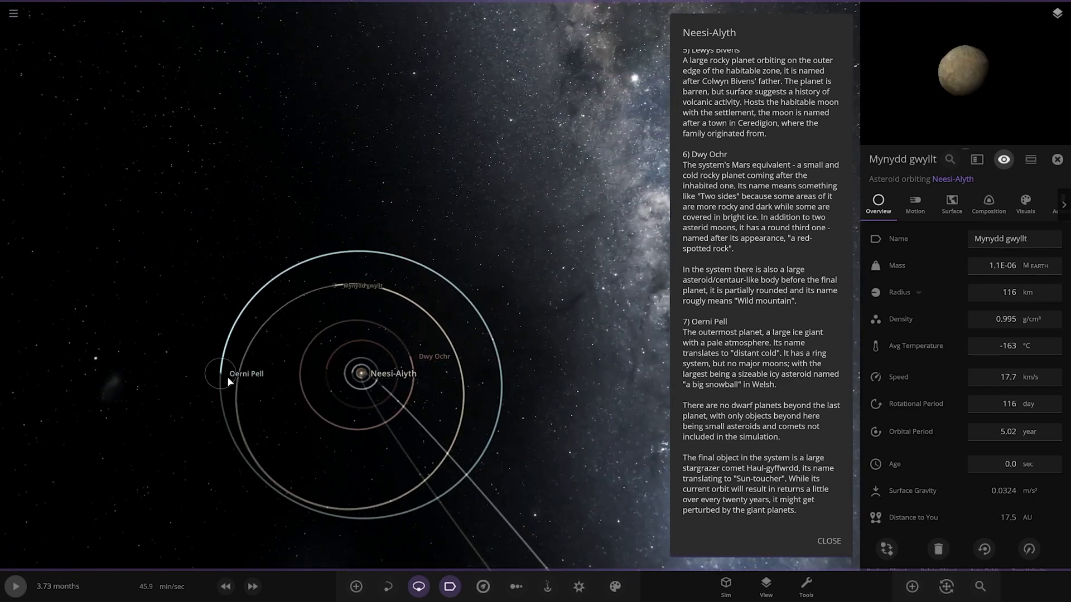
pyautogui.click(216, 373)
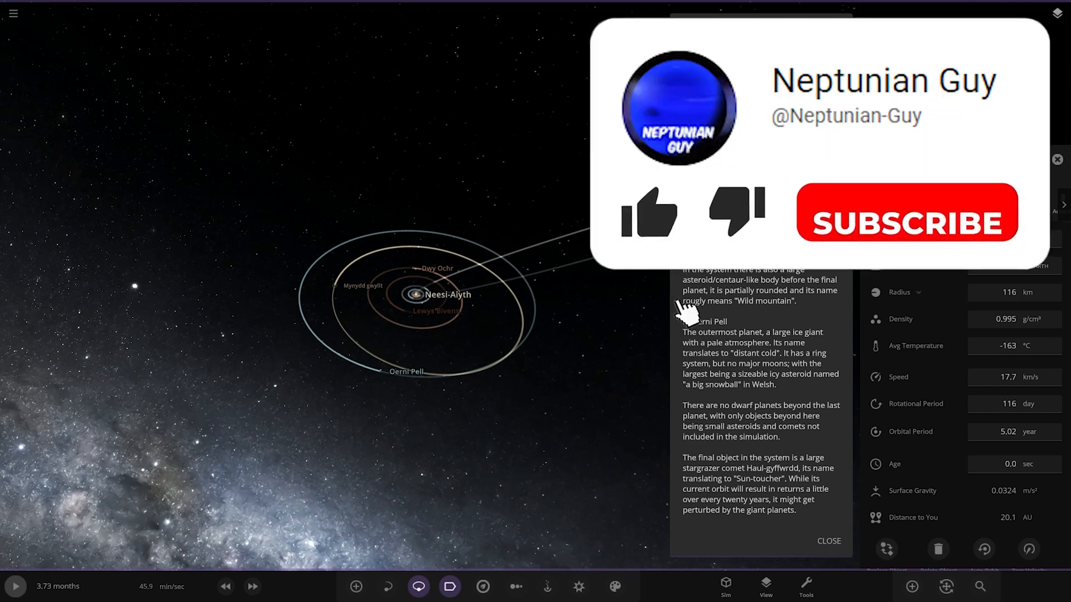
# Zoom out to show the full Neesi-Alyth system with all orbits out to Oerni Pell.
pyautogui.click(651, 213)
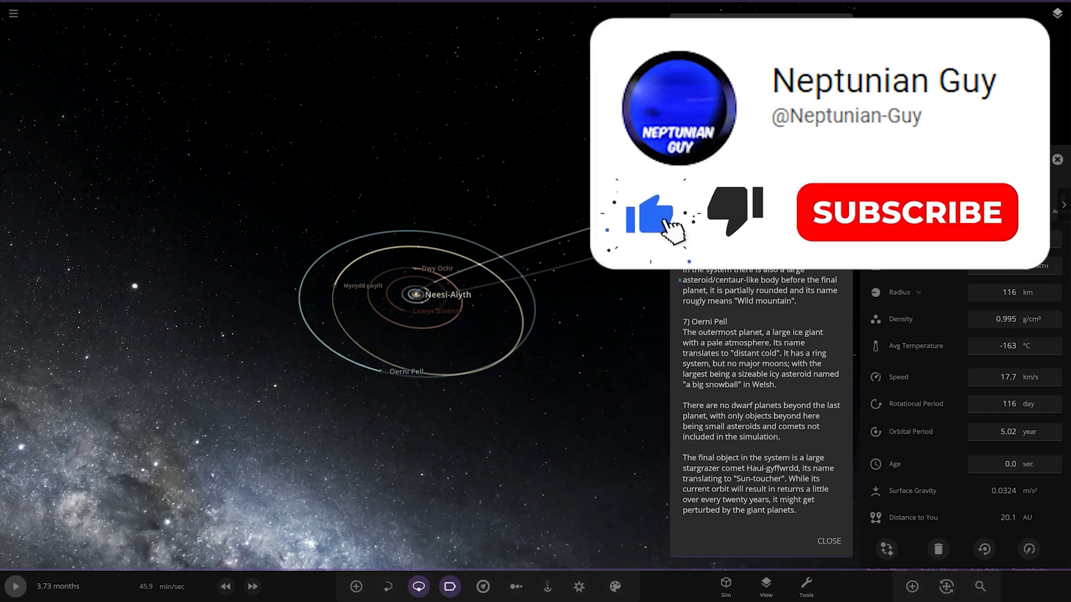
pyautogui.click(906, 212)
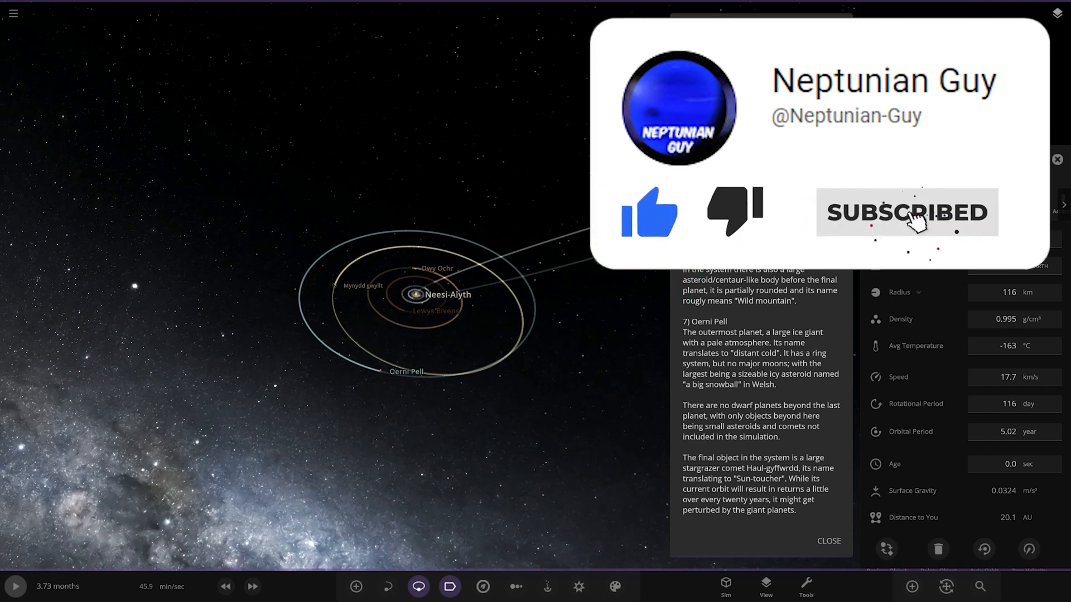